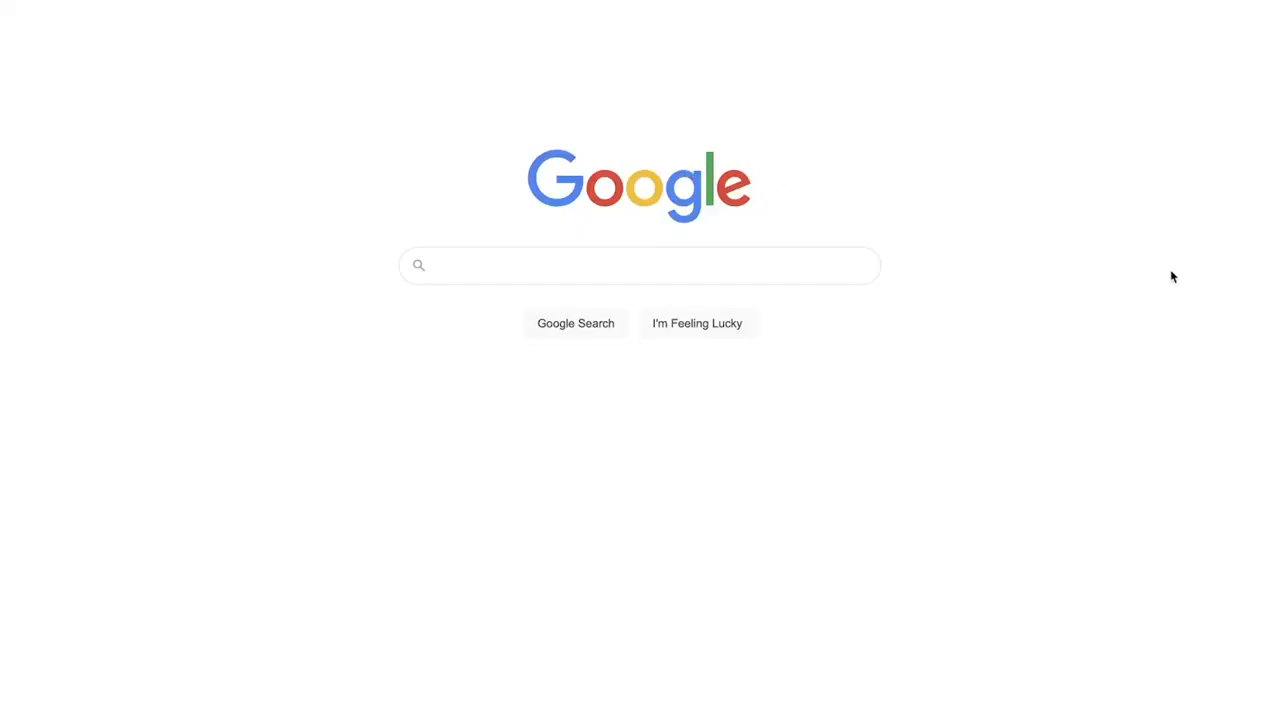
Enter 'CDs' as a Google web search query
type("CDs")
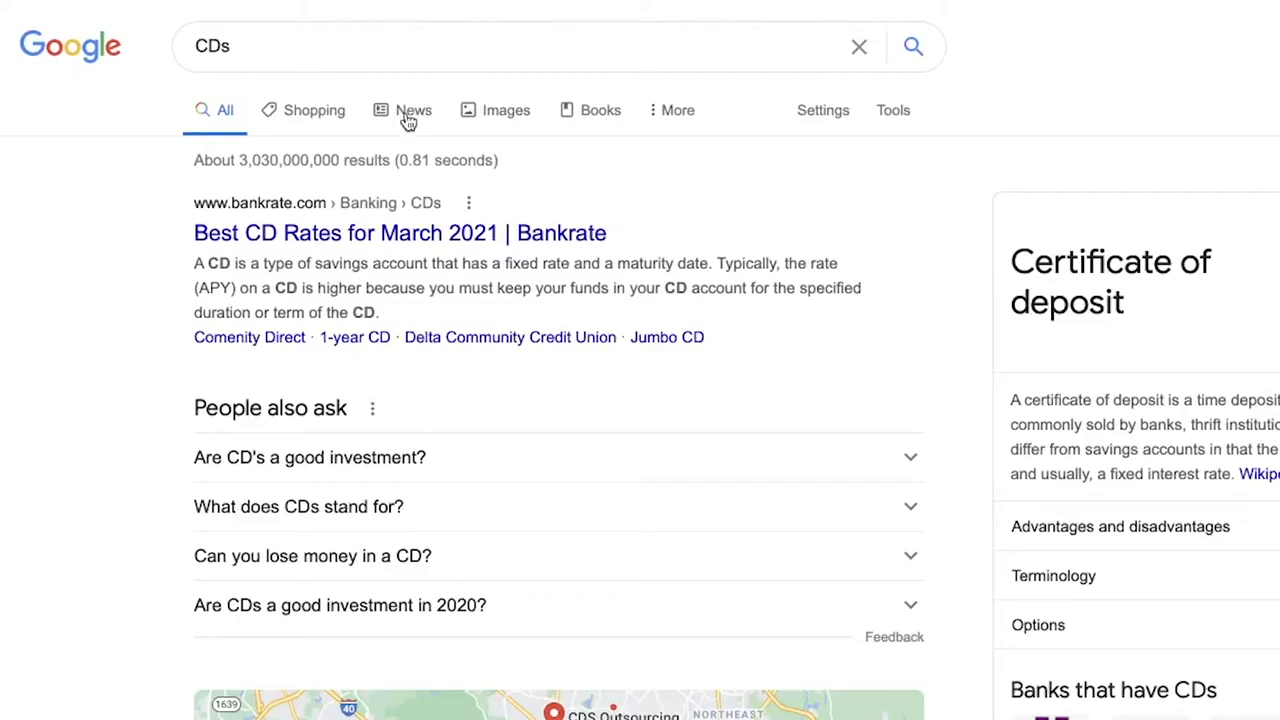
Filter 'CDs' results to News, scroll down, and open the Madison.com Murfie 800,000 CDs article
left_click(413, 110)
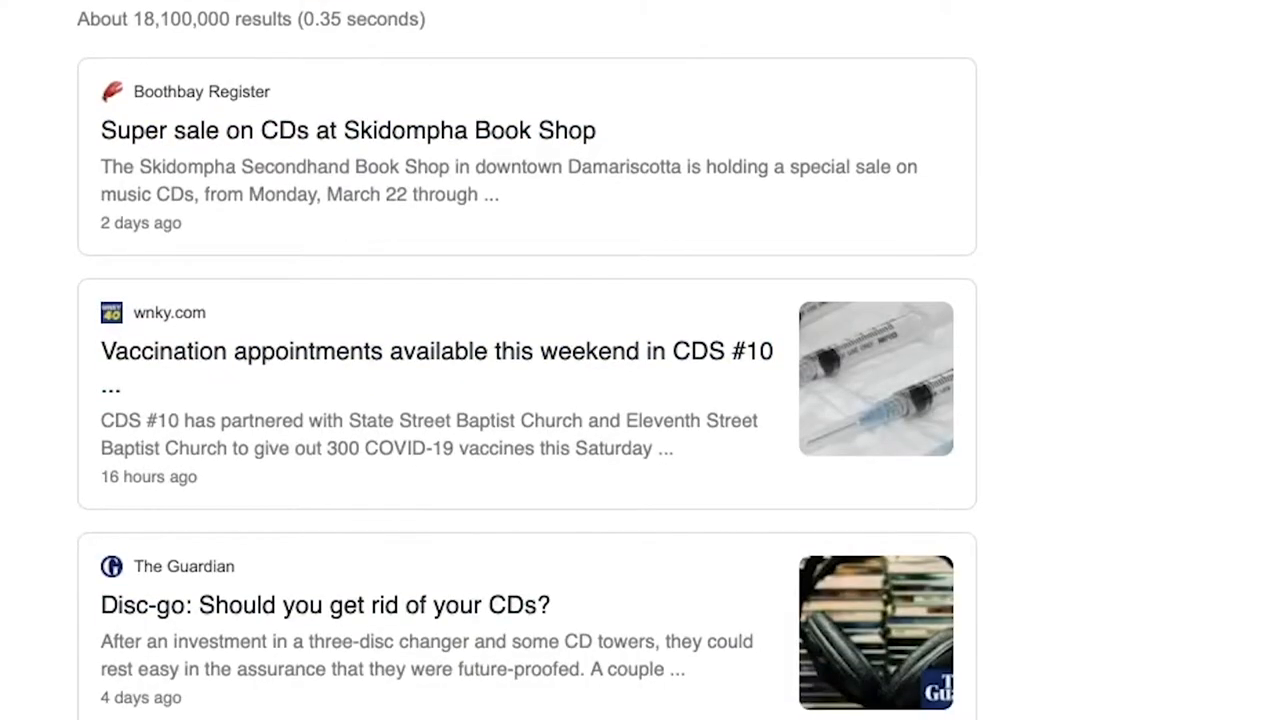
scroll("down", 3)
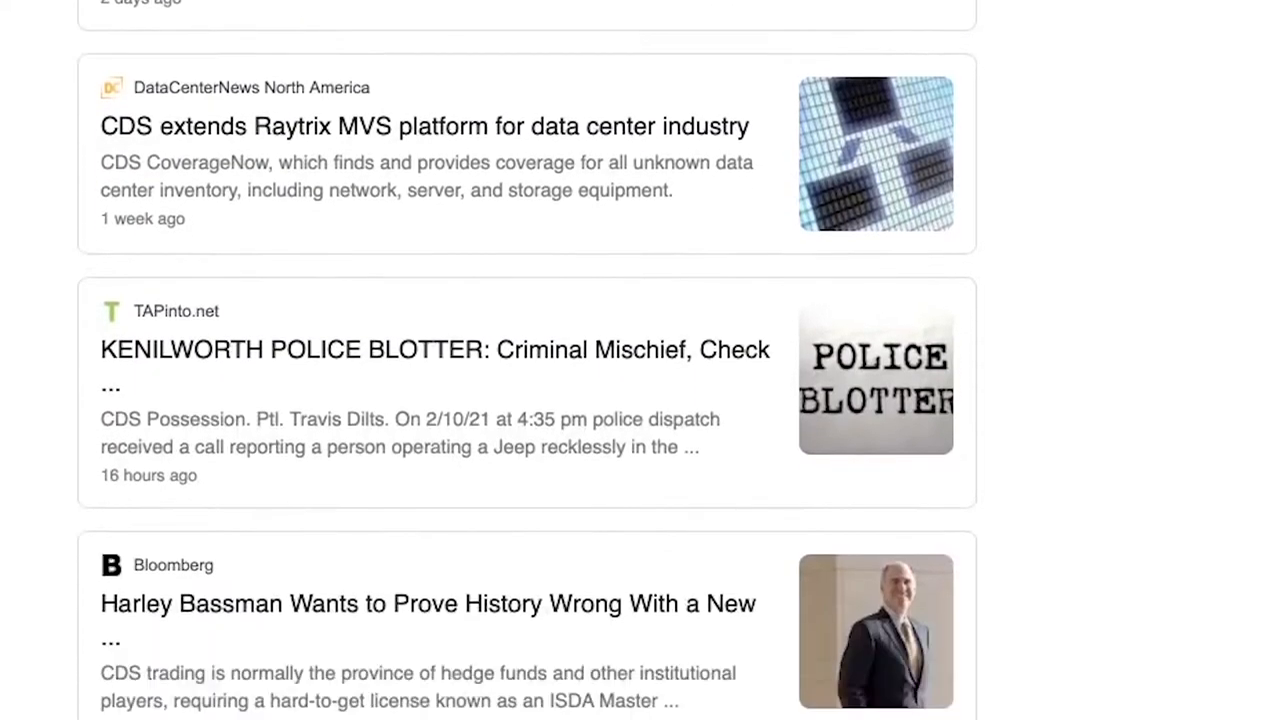
scroll("down", 3)
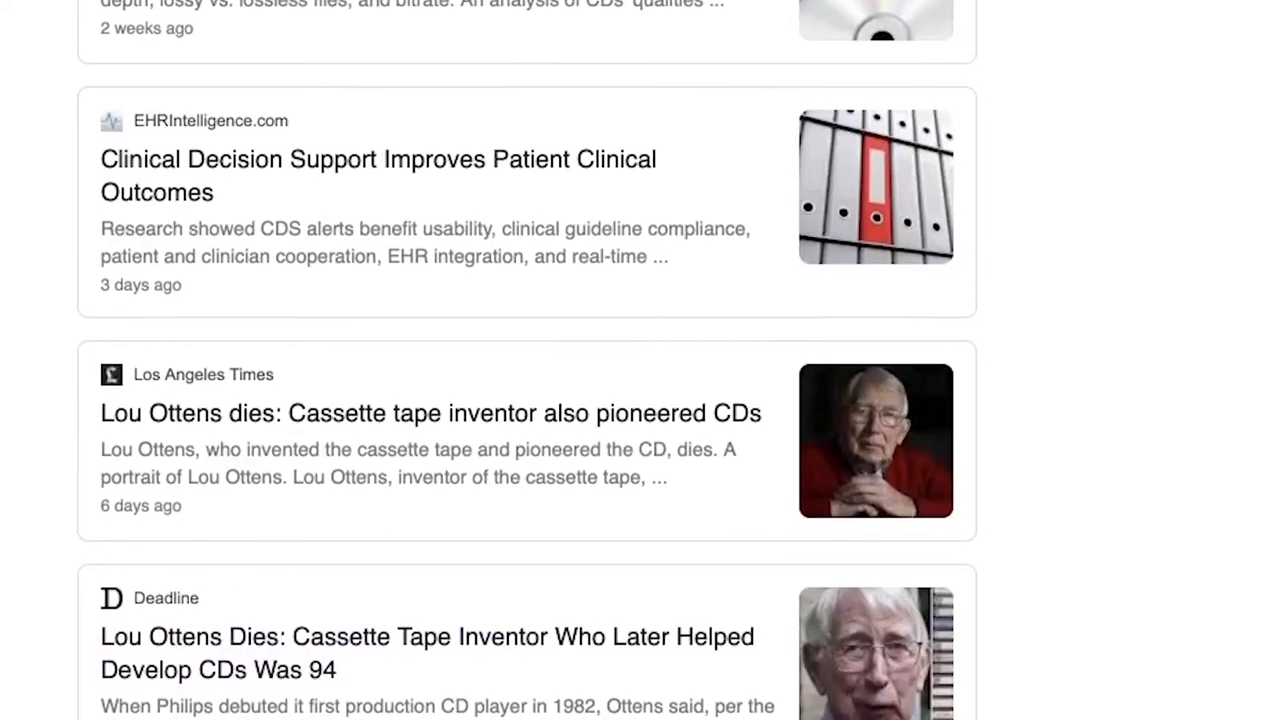
scroll("down", 3)
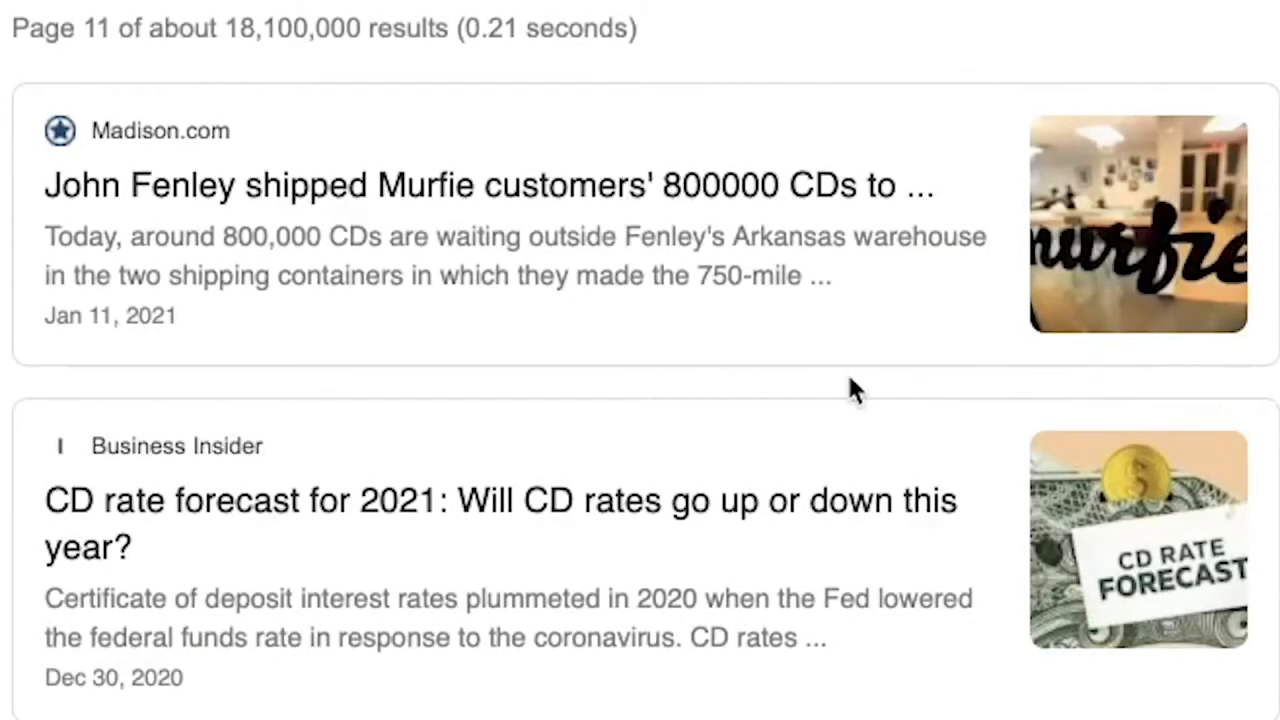
mouse_move(785, 190)
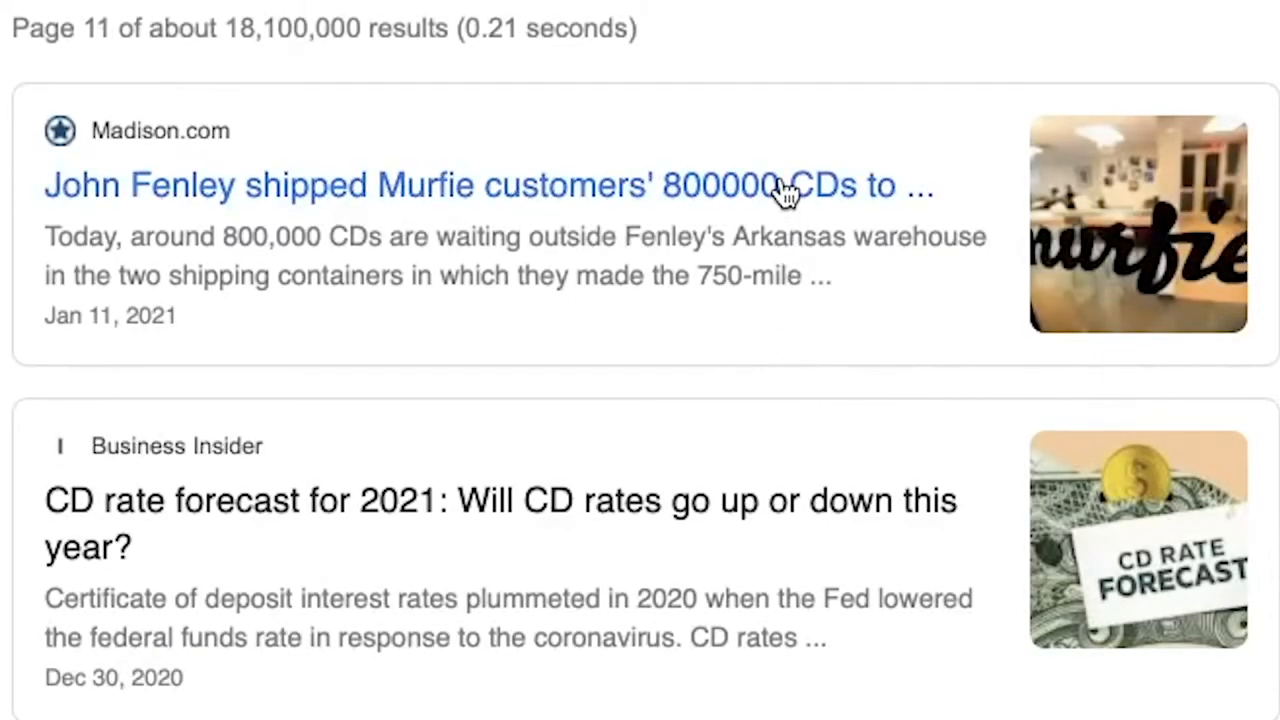
left_click(488, 185)
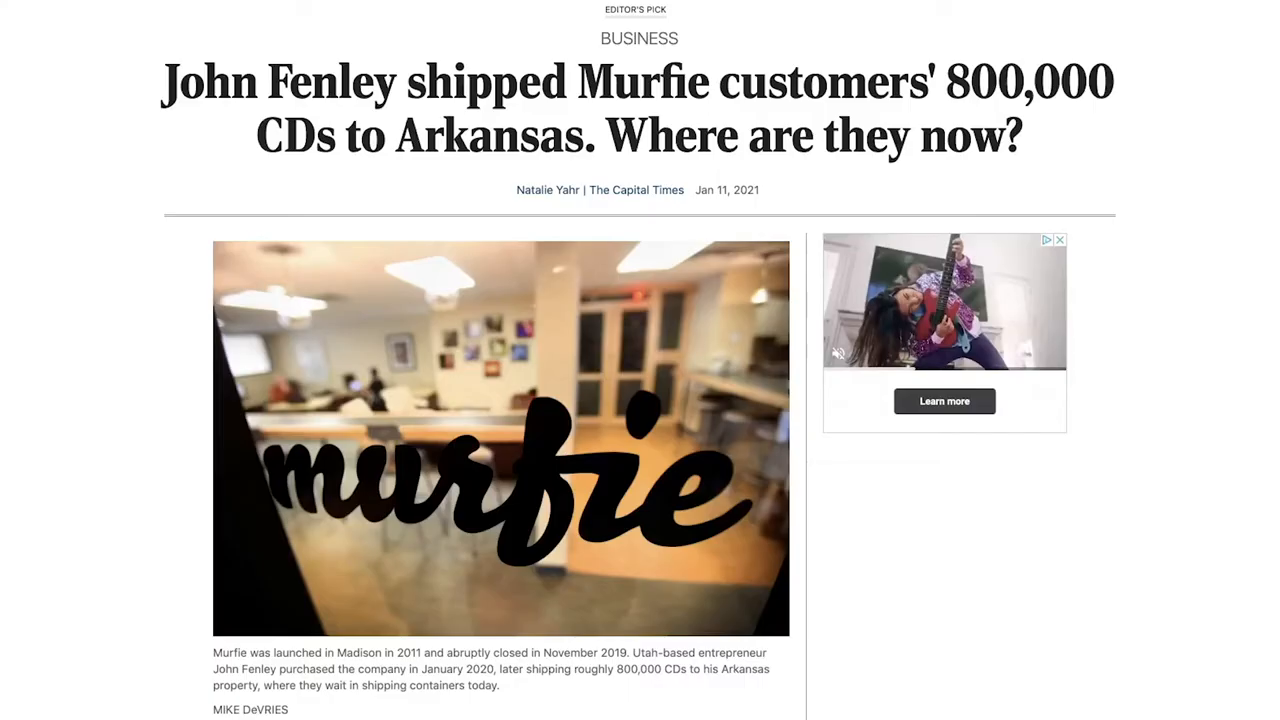